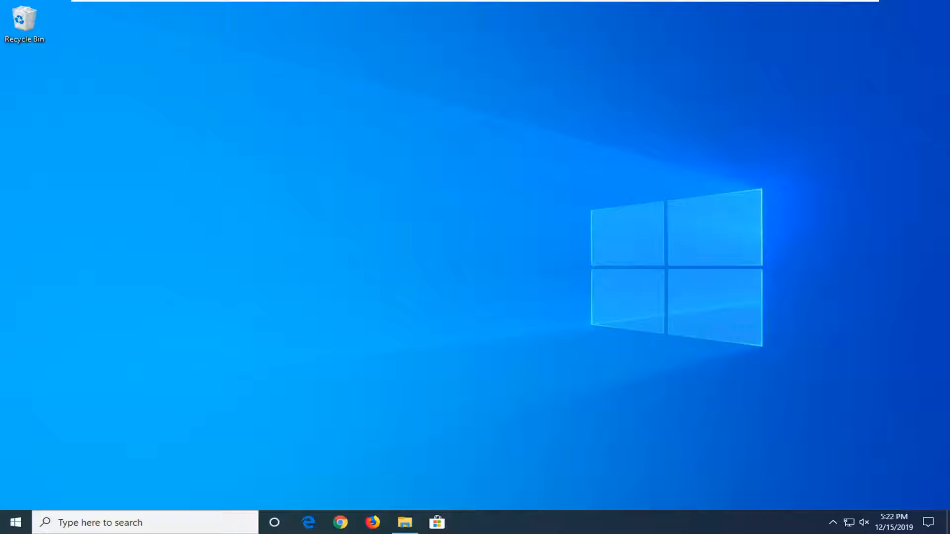
mouse_move(594, 521)
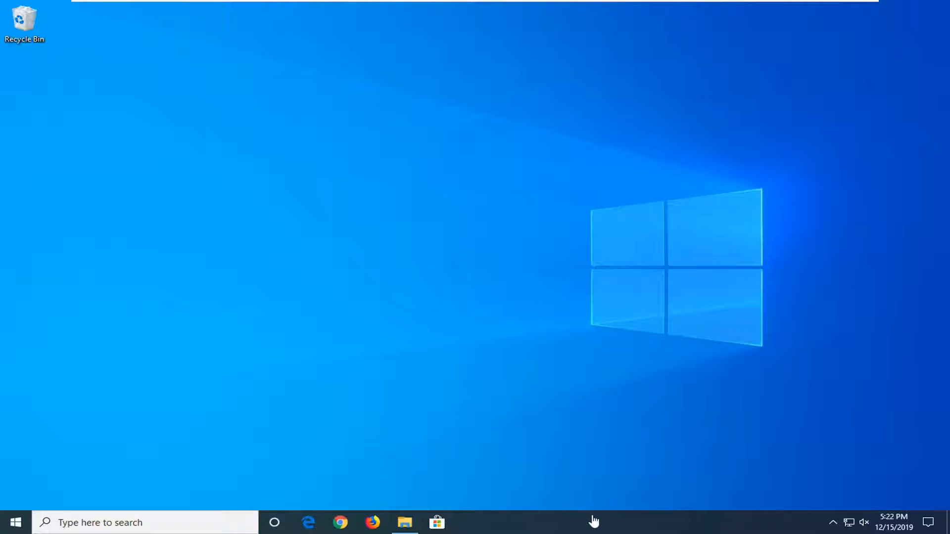
End the Windows Explorer process from Task Manager.
right_click(594, 522)
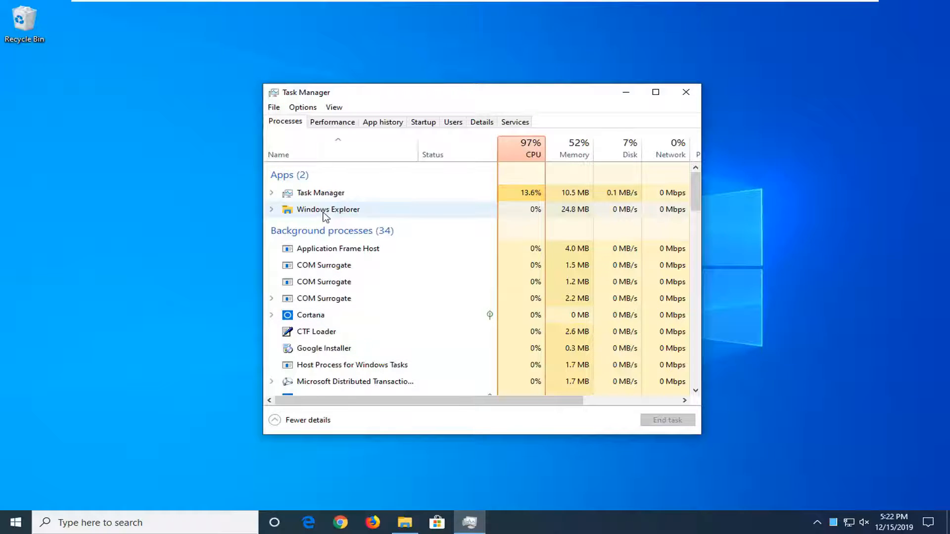
right_click(328, 208)
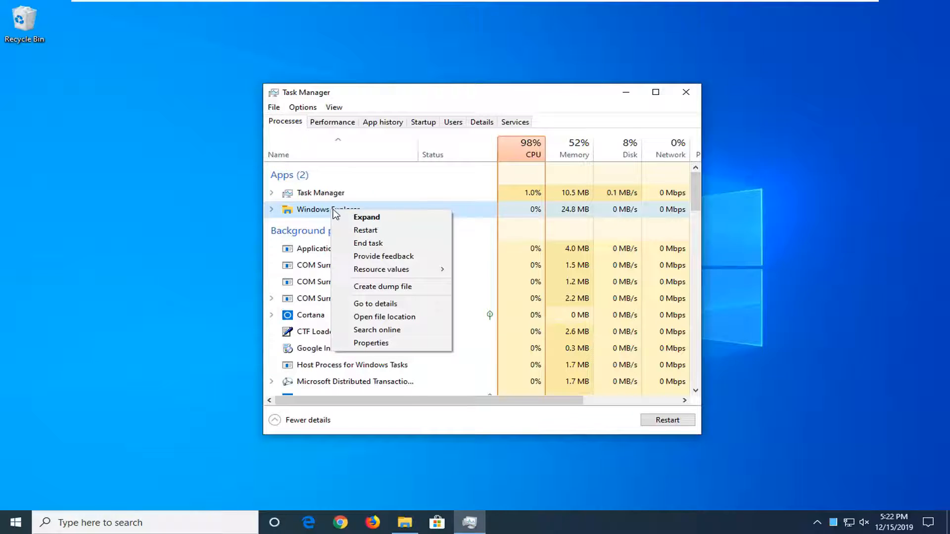
click(368, 243)
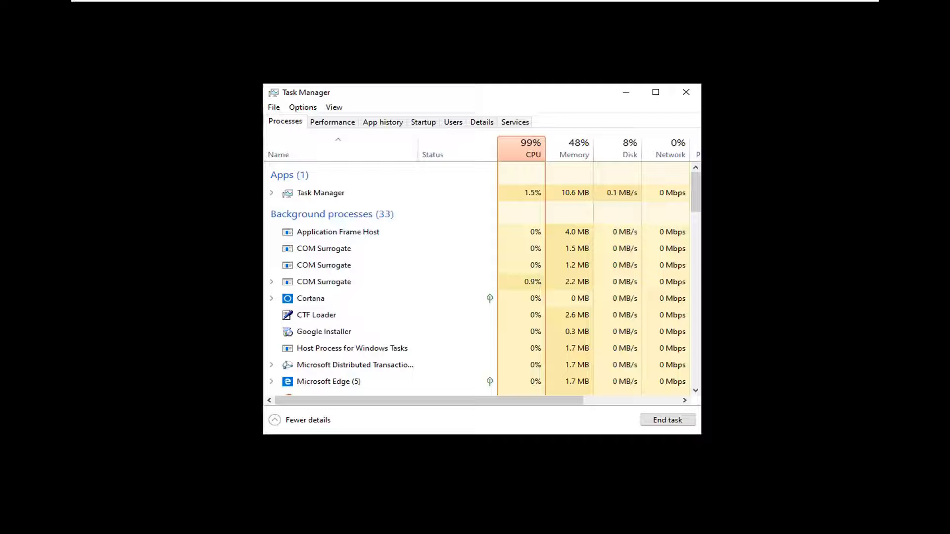
click(273, 108)
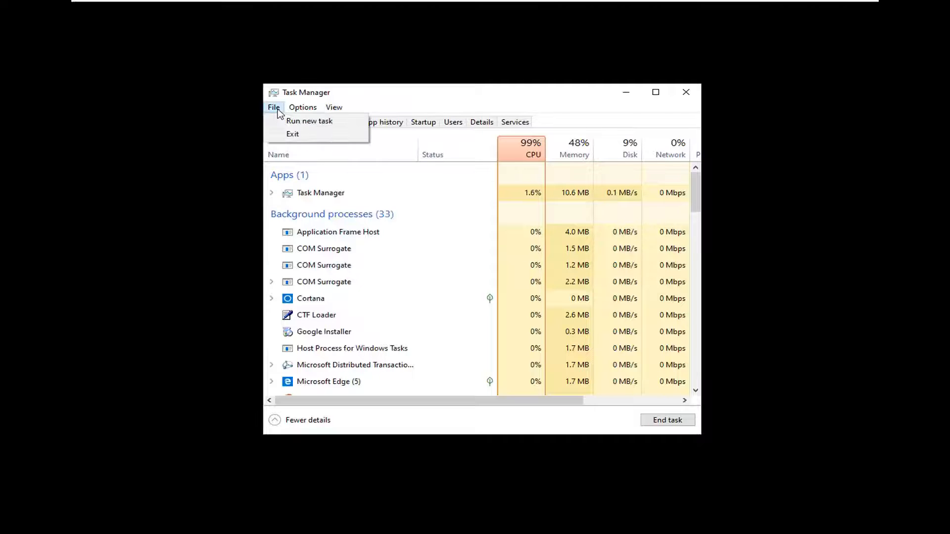
Run 'explorer' as a new task with administrative privileges.
click(308, 120)
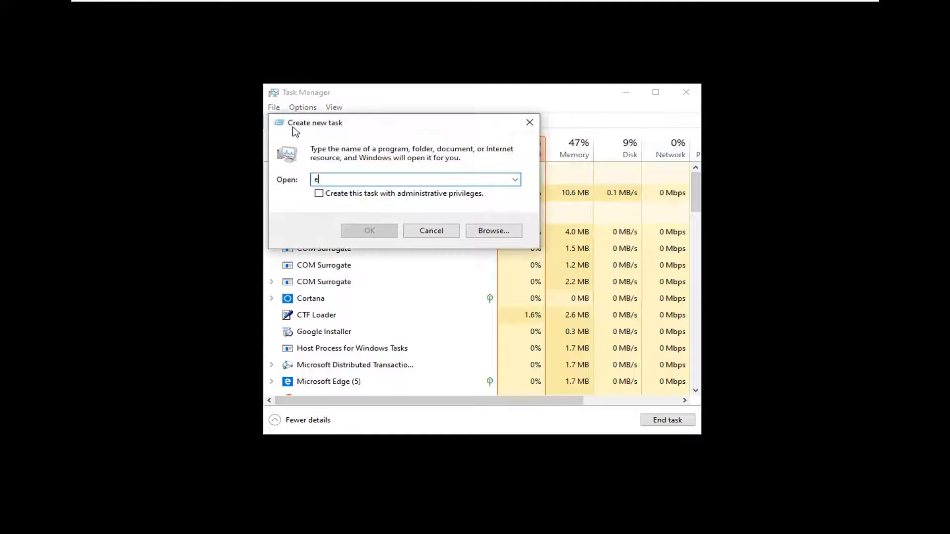
text(xp)
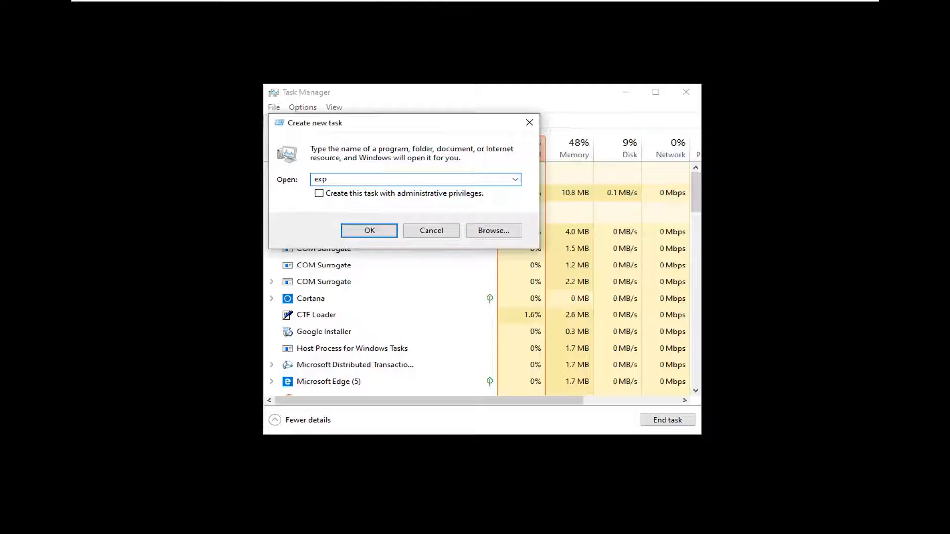
text(lorer)
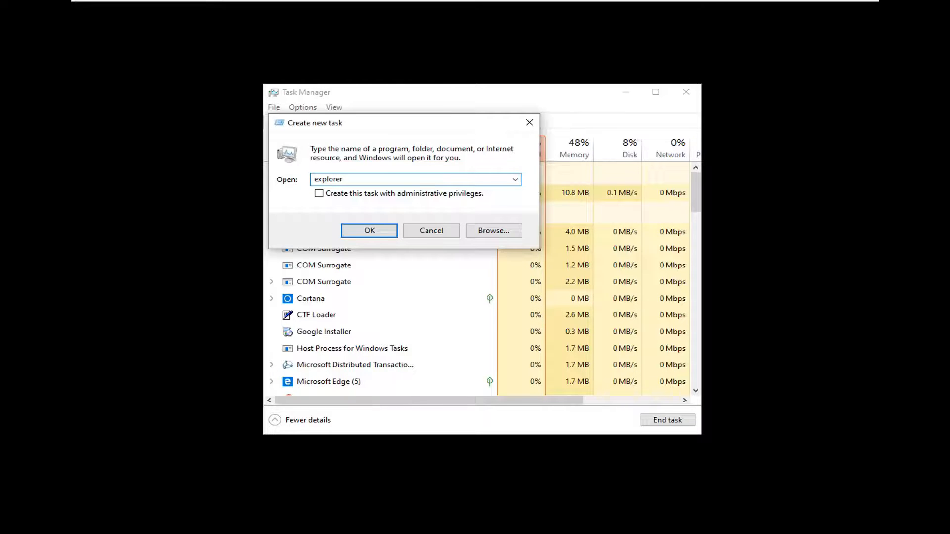
click(319, 193)
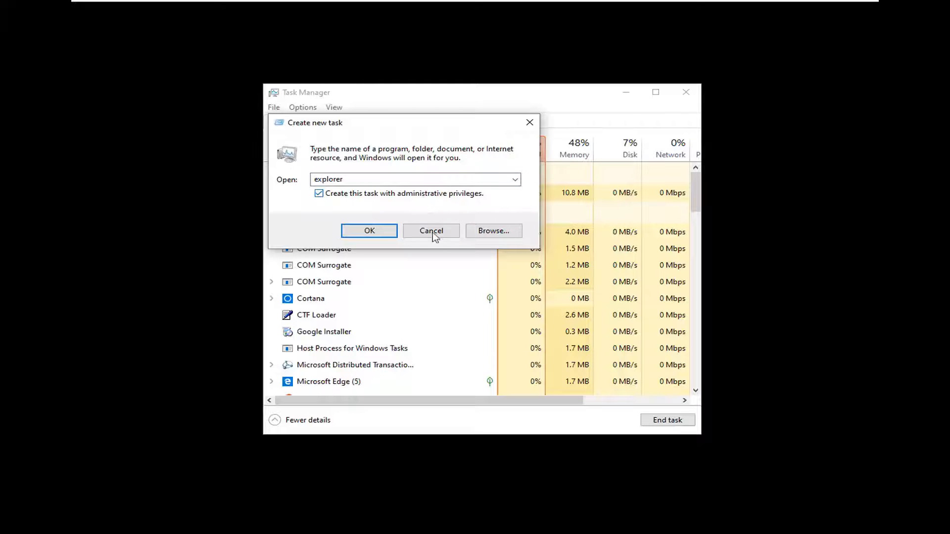
click(369, 230)
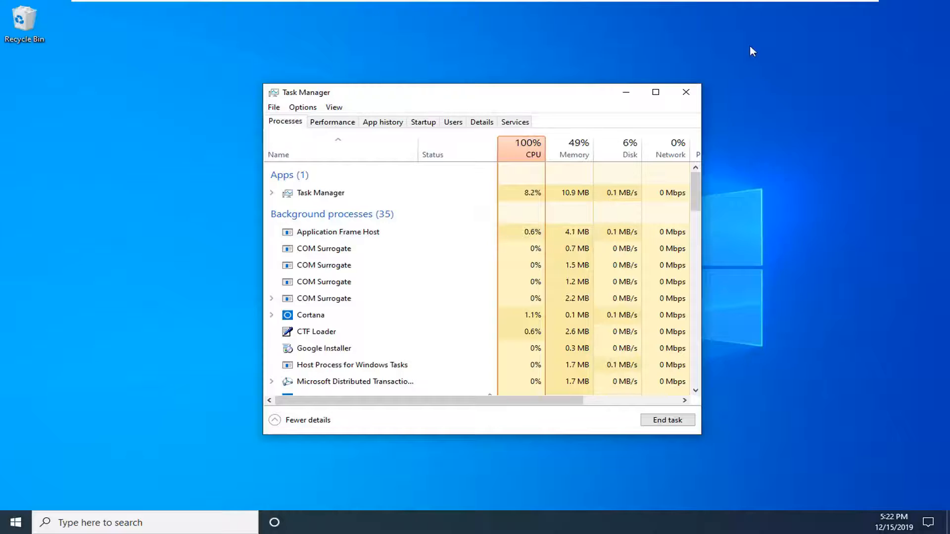
Close the Task Manager window.
click(686, 92)
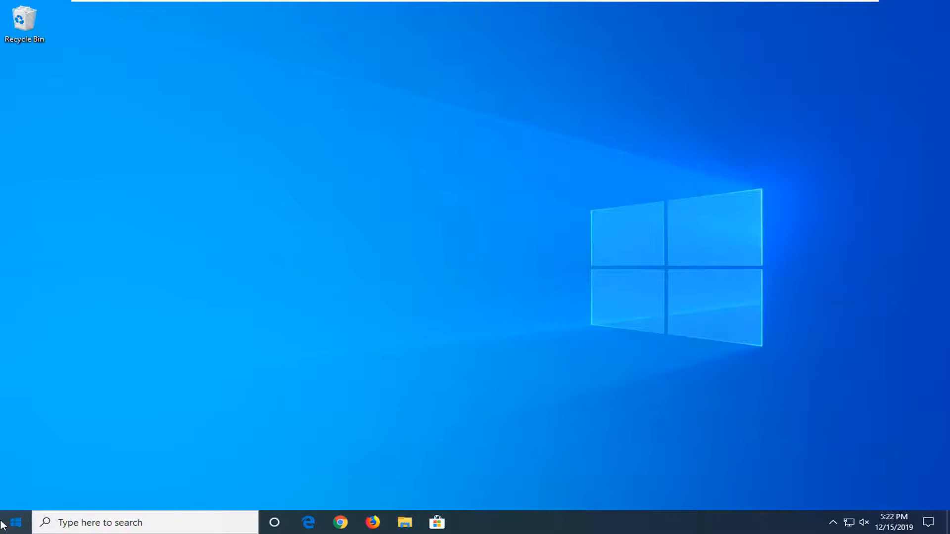
Search the taskbar for 'control panel'.
text(control)
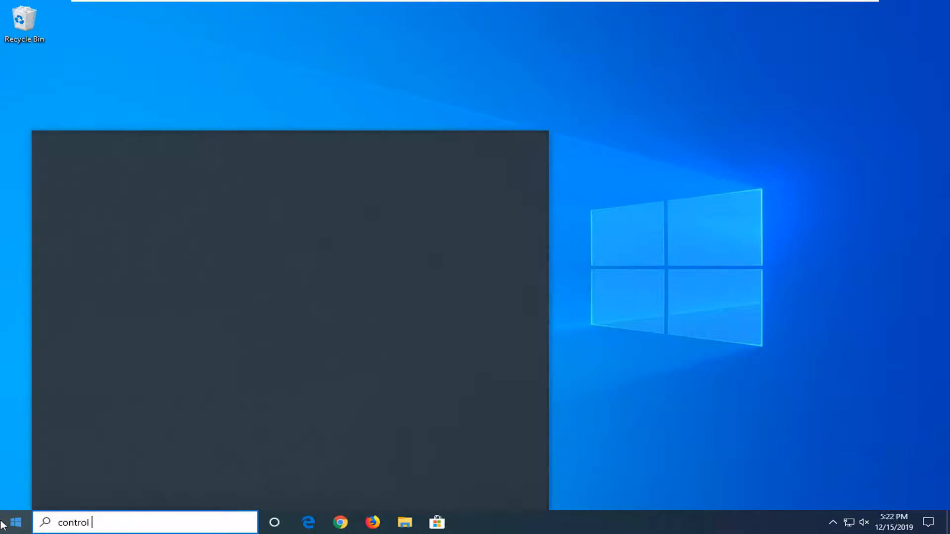
text(panel)
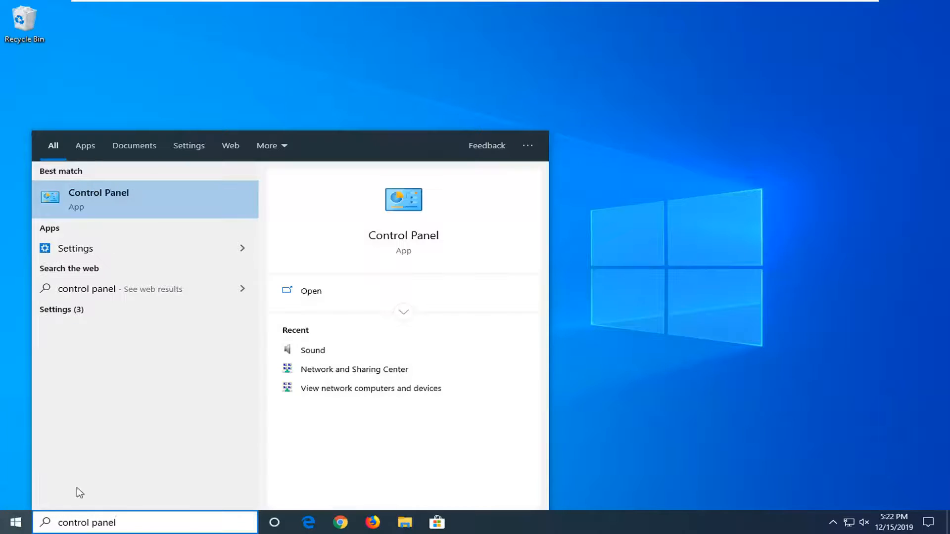
mouse_move(97, 200)
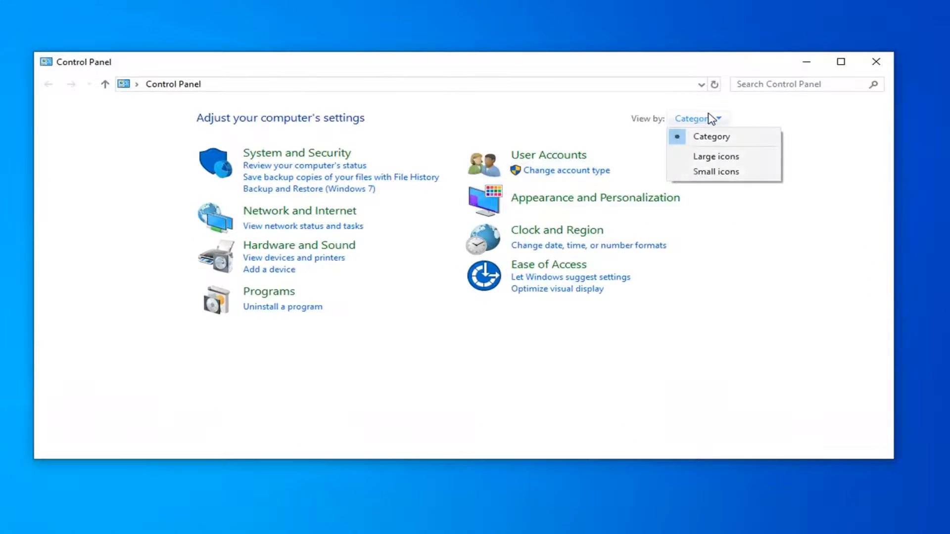
Switch Control Panel to large icons and uncheck 'Use AutoPlay for all media and devices'.
click(715, 156)
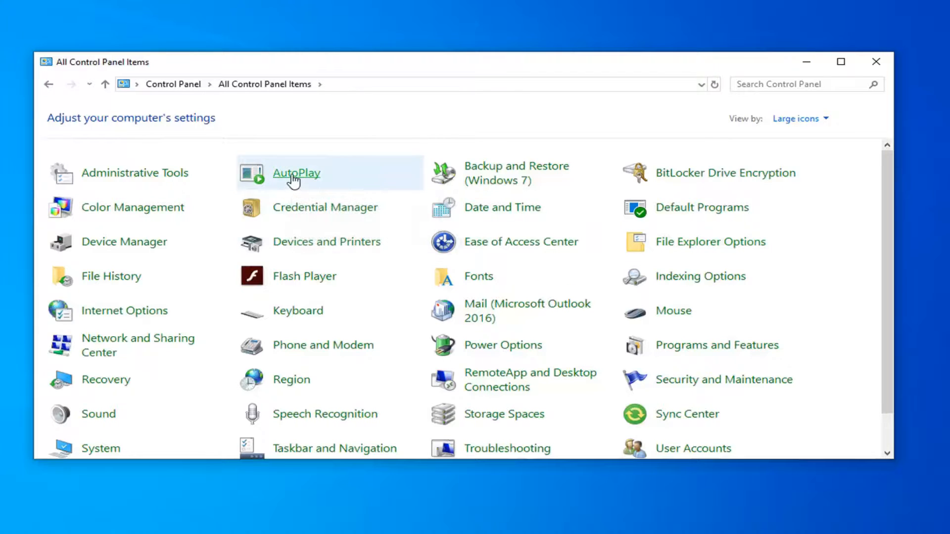
click(296, 172)
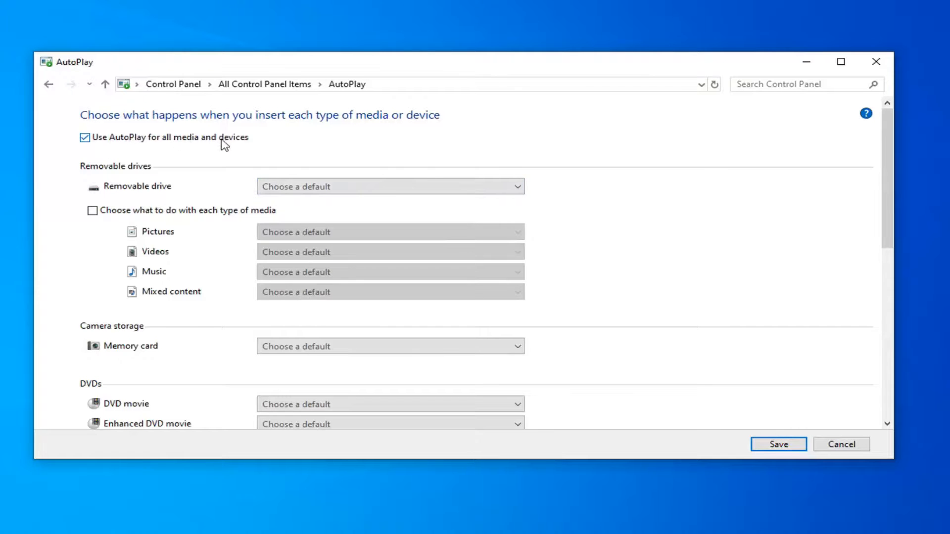
click(84, 137)
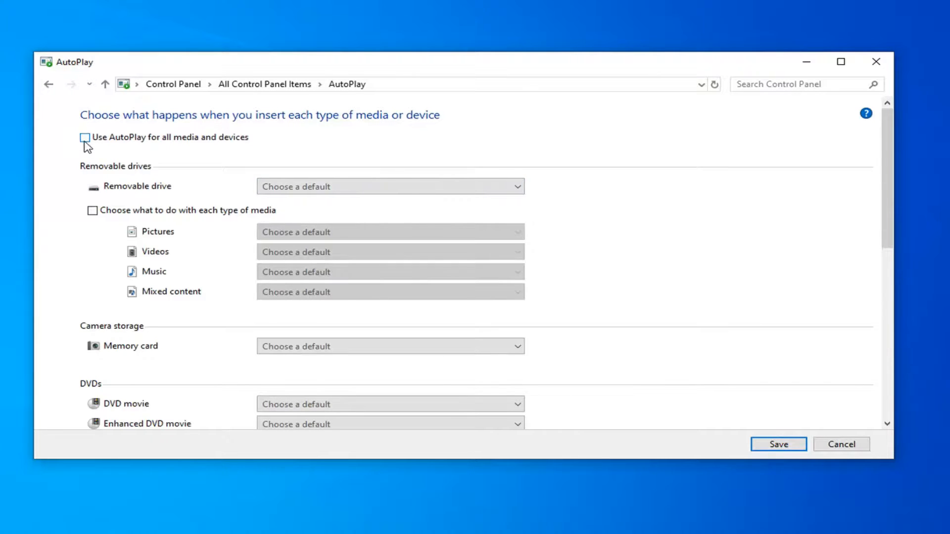